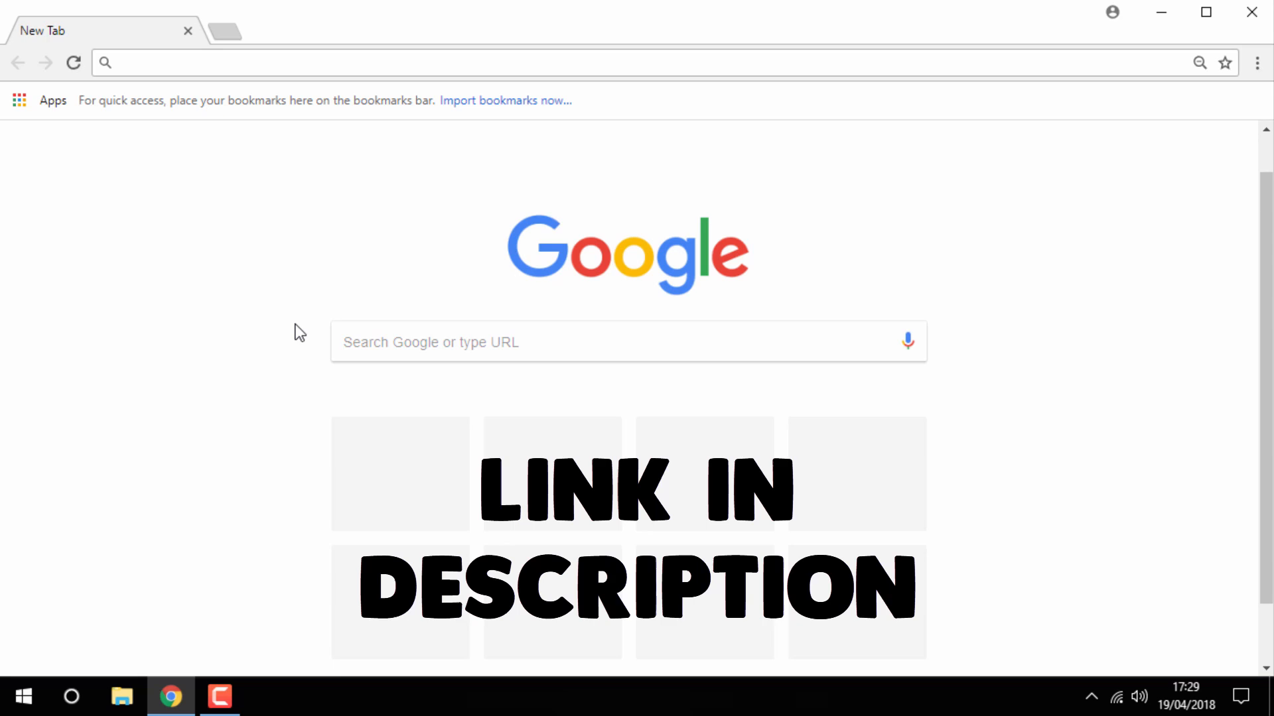
mouse_move(295, 190)
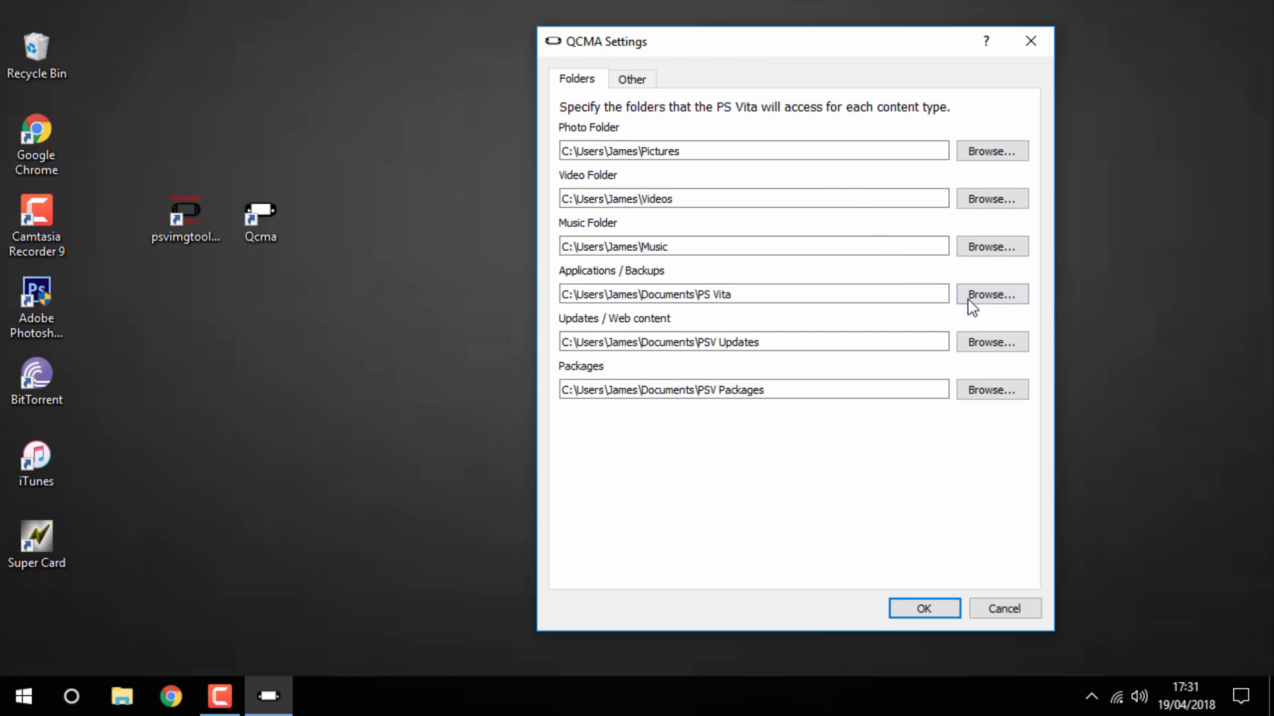
Browse Qcma's Applications / Backups location into PSAVEDATA's 8d7dbf605b1a5012 folder listing DOOM and SNES.
left_click(991, 295)
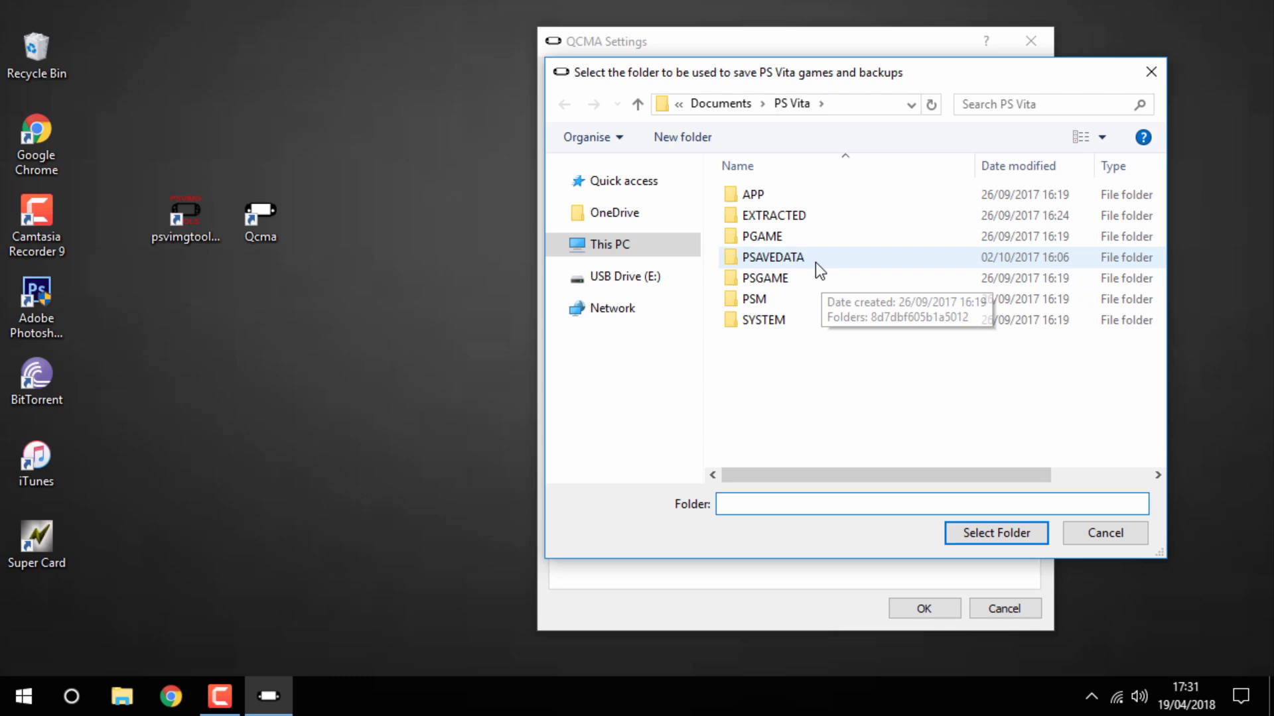
double_click(772, 256)
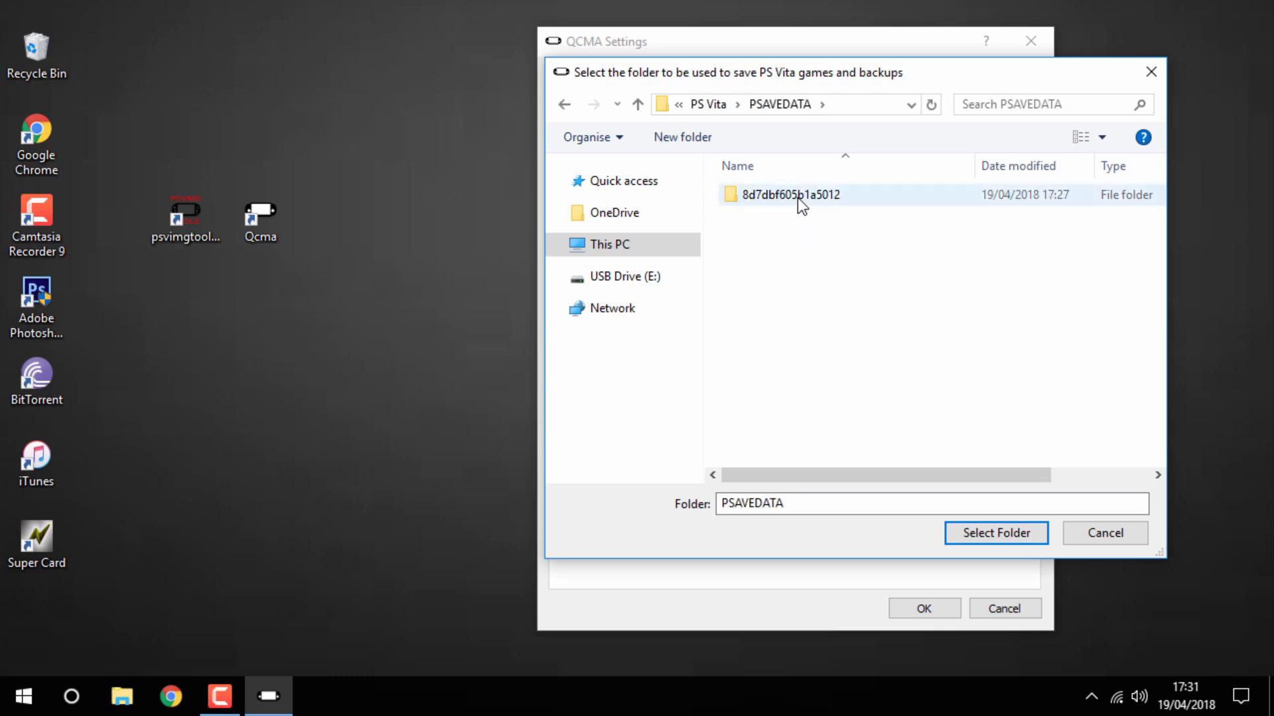
double_click(790, 194)
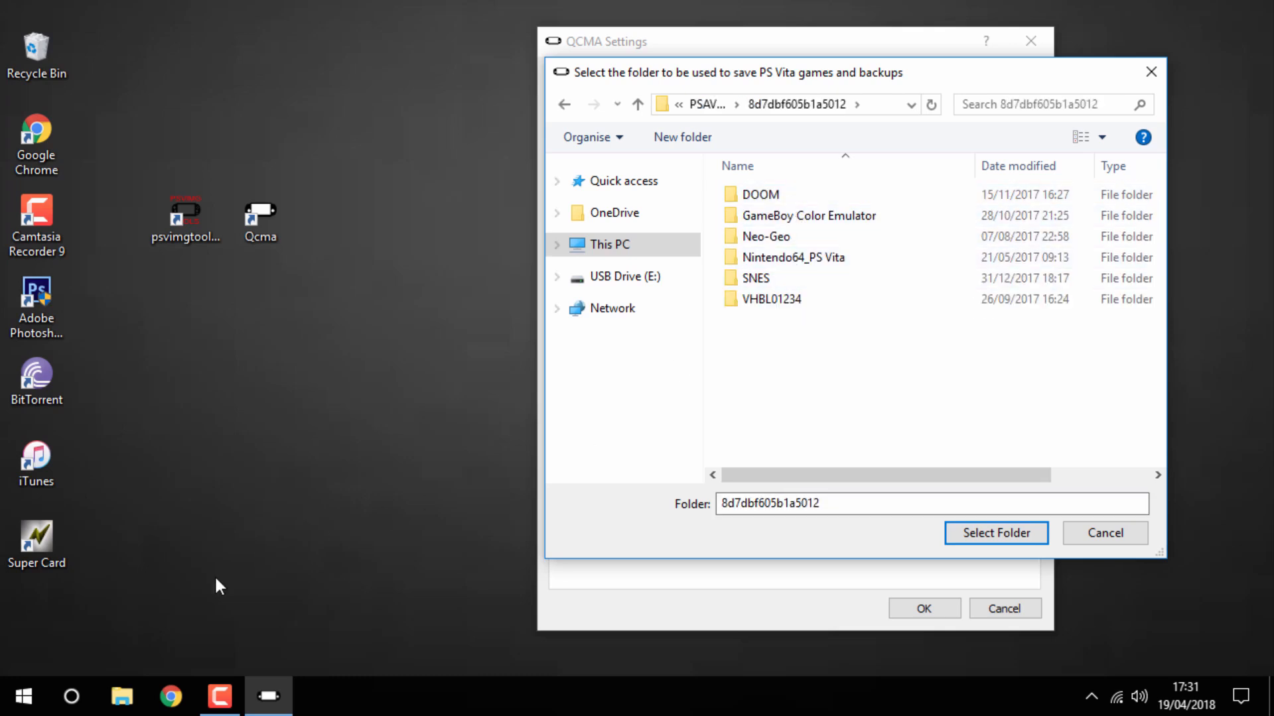
Switch to File Explorer's Downloads folder holding the PS Vita 3.67 GBA Emulator zip.
left_click(122, 696)
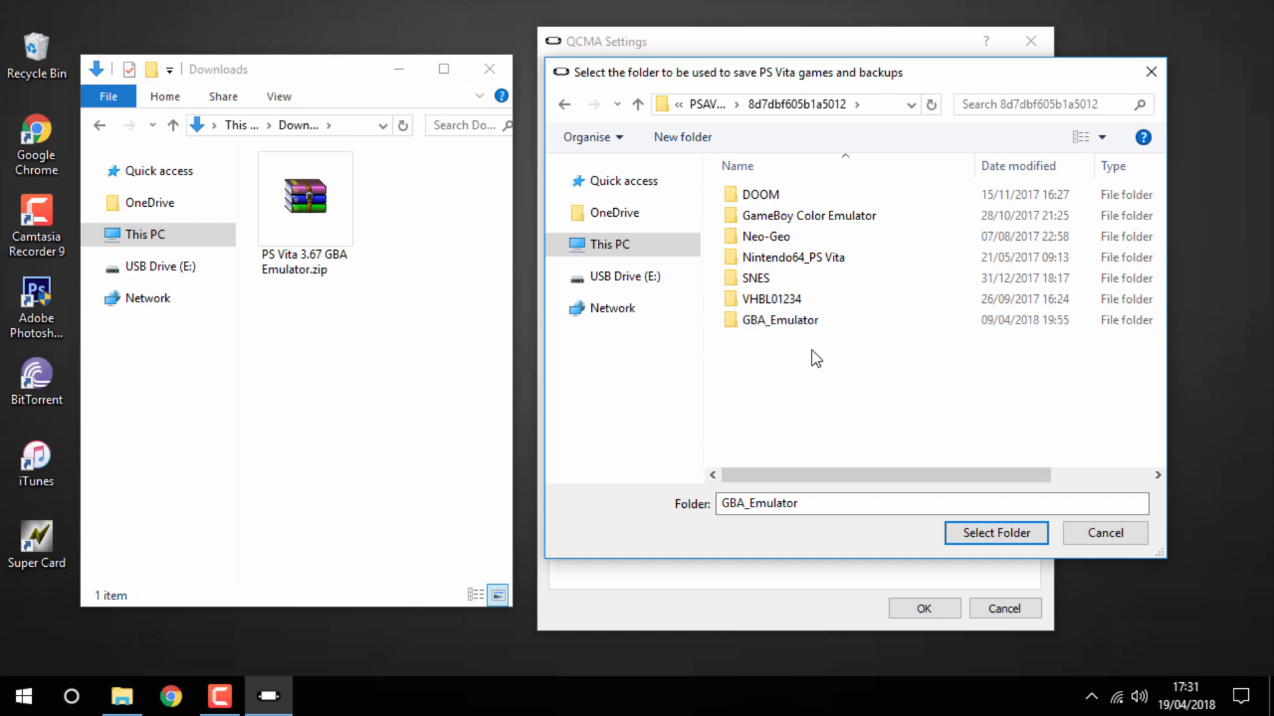
mouse_move(809, 382)
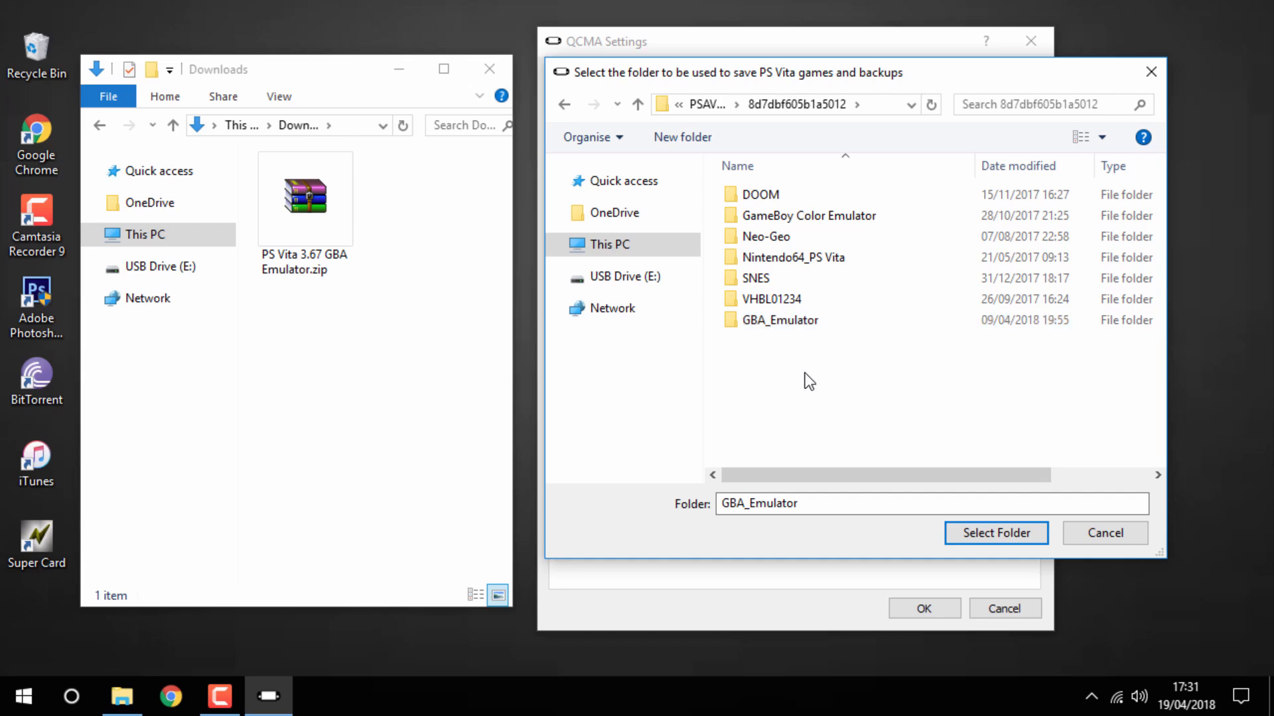